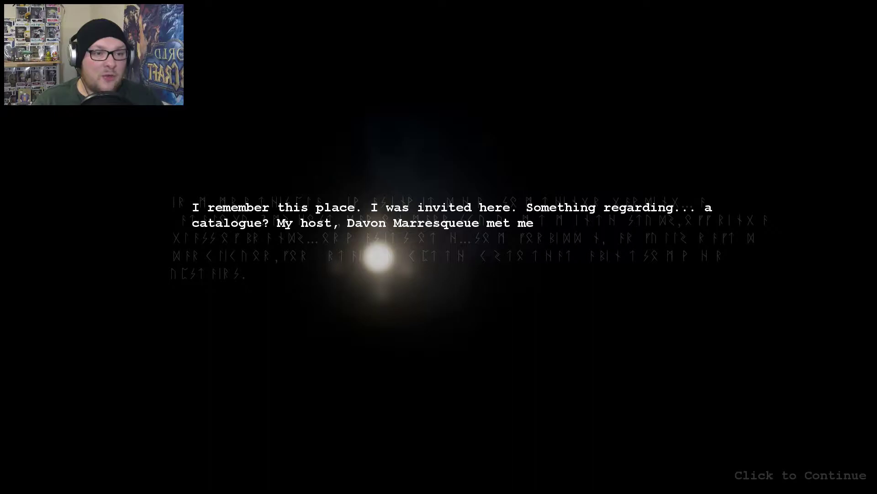
- Advance the opening narration toward the host's tale of the strange beast
click(799, 475)
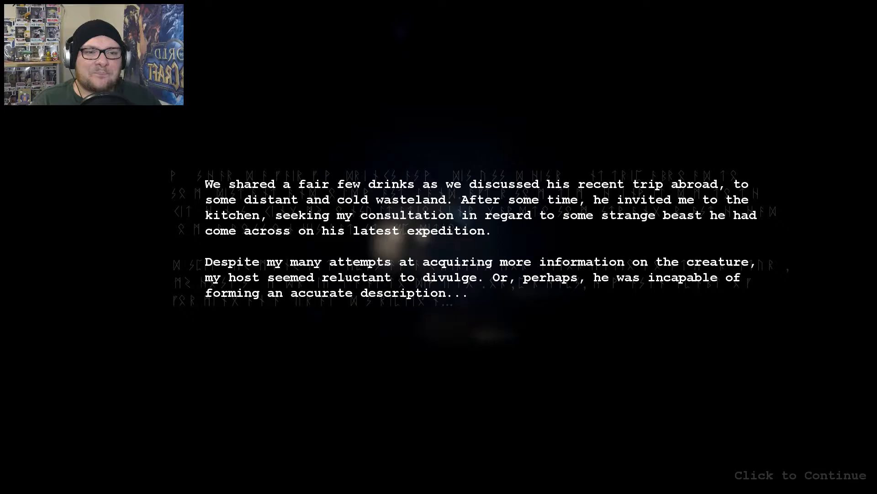
- Continue to the passage describing the caged creature in the host's basement
click(800, 474)
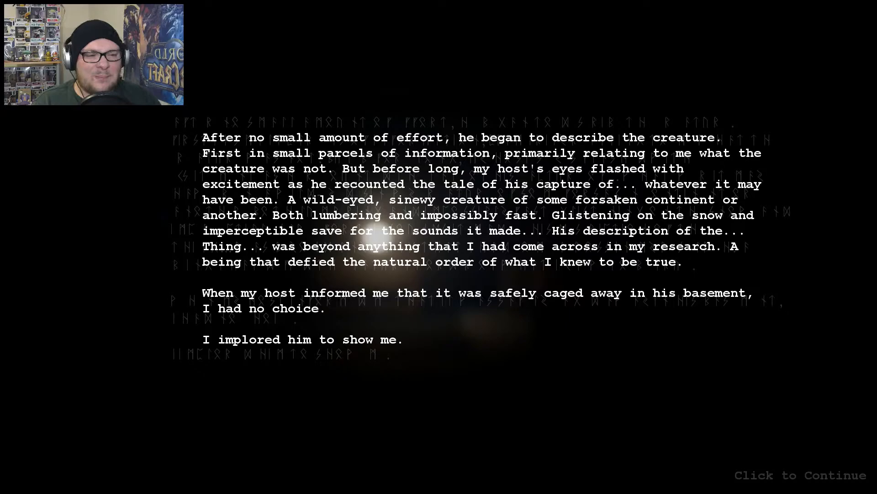
- Advance through the passages about the host's anger and the twisted remains of the cage
click(799, 474)
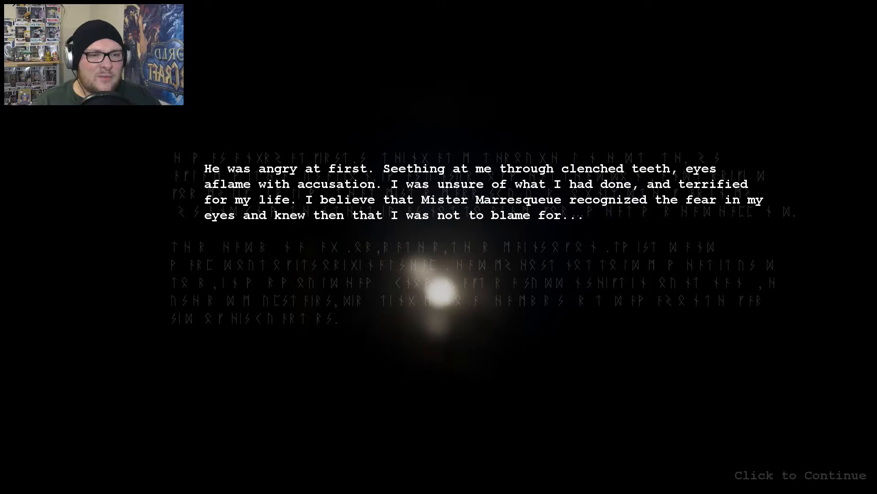
click(438, 280)
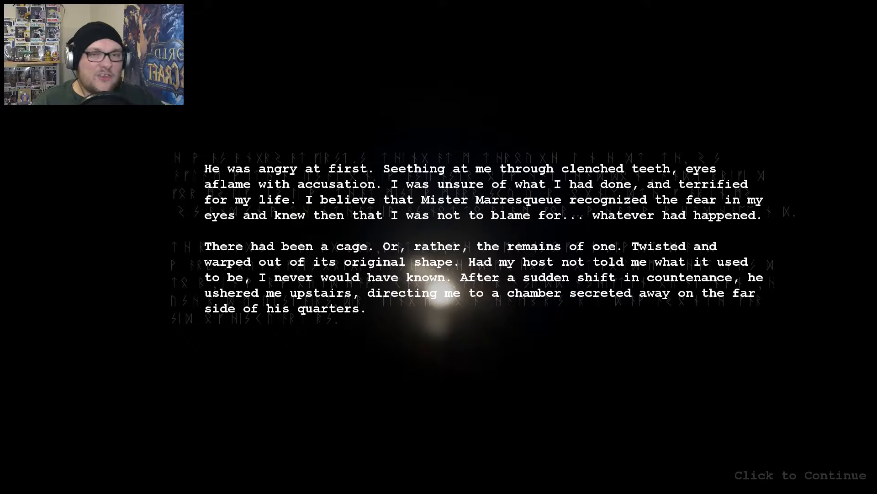
- End the narration and enter the dim mansion room with tall arched windows
click(800, 475)
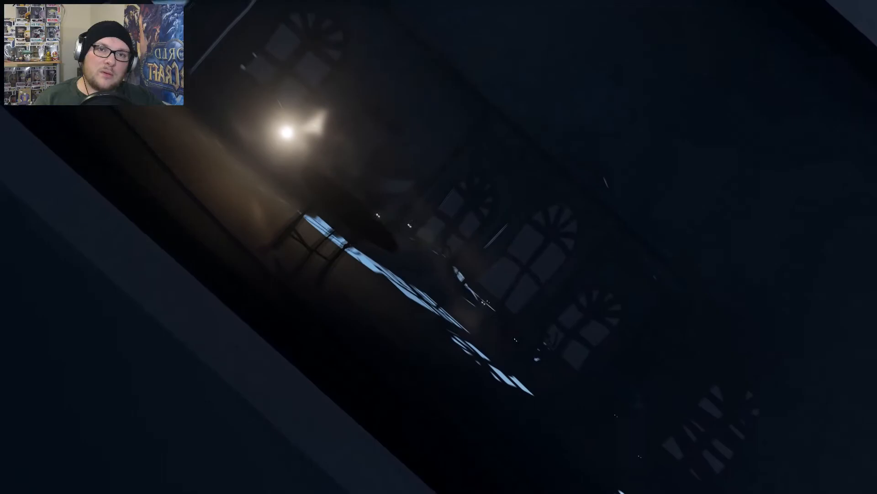
mouse_move(439, 246)
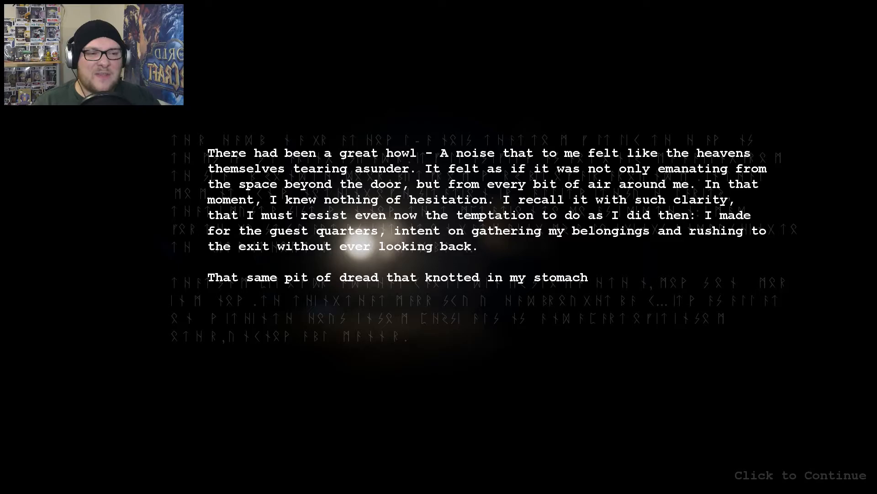
- Reveal the rest of the journal passage about the great howl and fleeing to the guest quarters
click(801, 476)
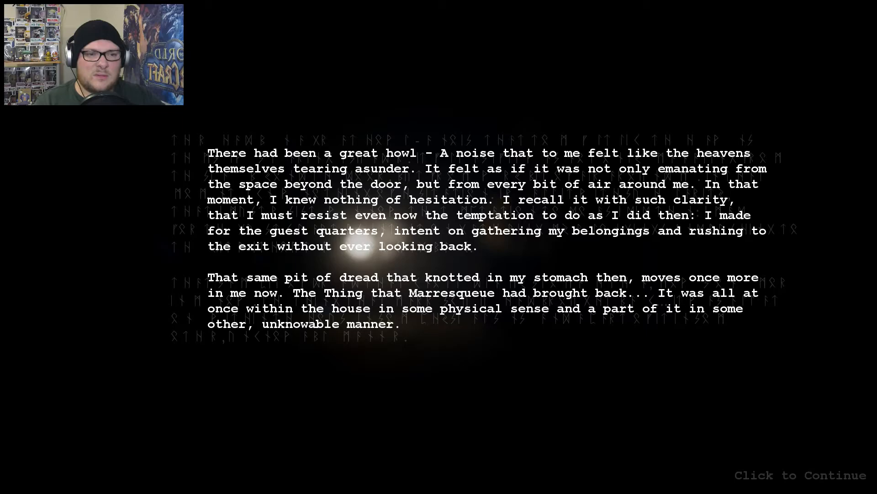
click(799, 474)
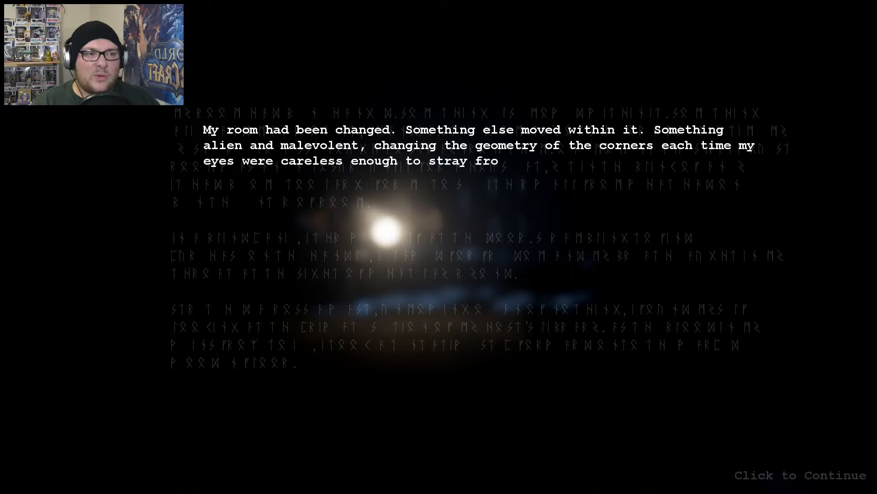
- Finish the passage about the shifting guest room and step into the lamplit library
click(800, 475)
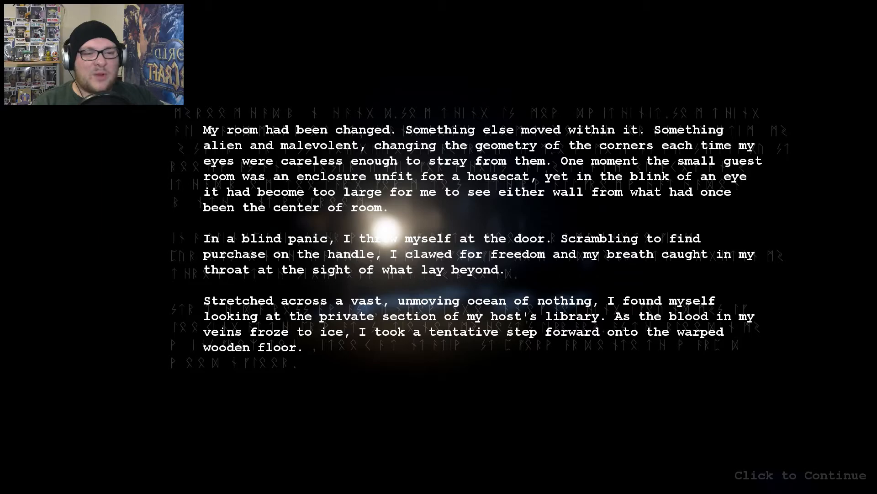
click(800, 475)
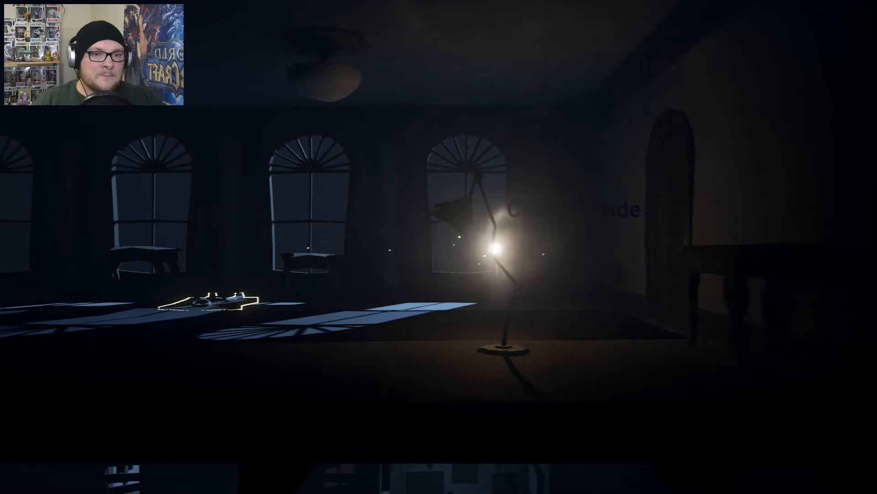
mouse_move(439, 247)
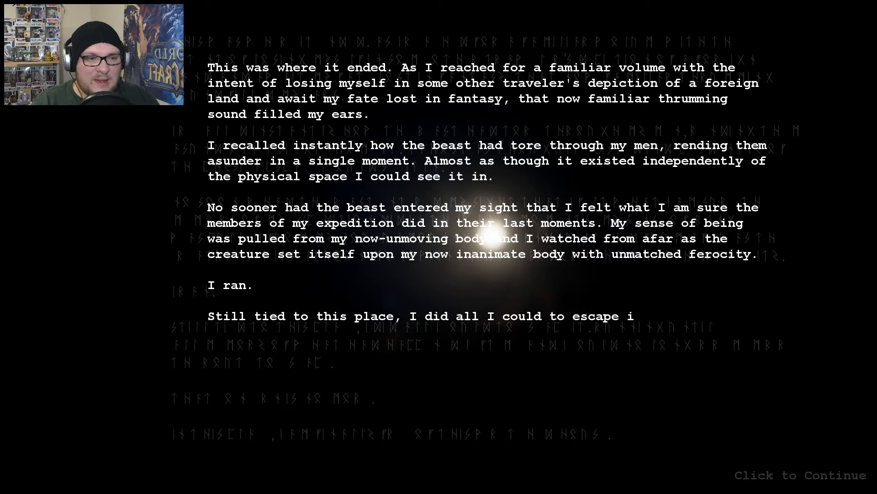
- Read the final narration about the beast and escaping, then continue to the rolling credits
click(799, 474)
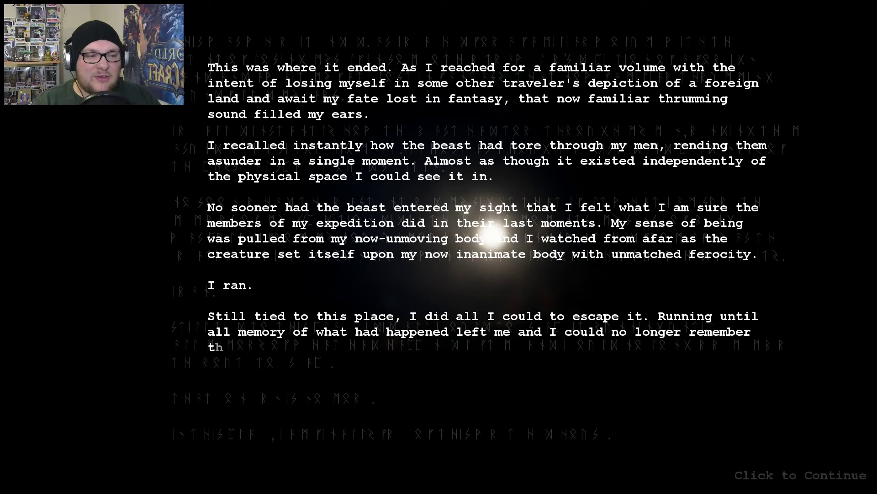
click(799, 475)
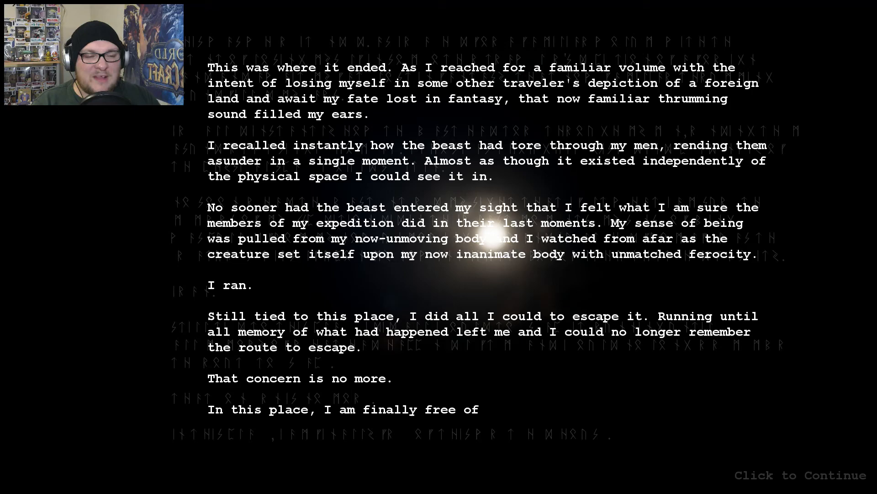
click(799, 474)
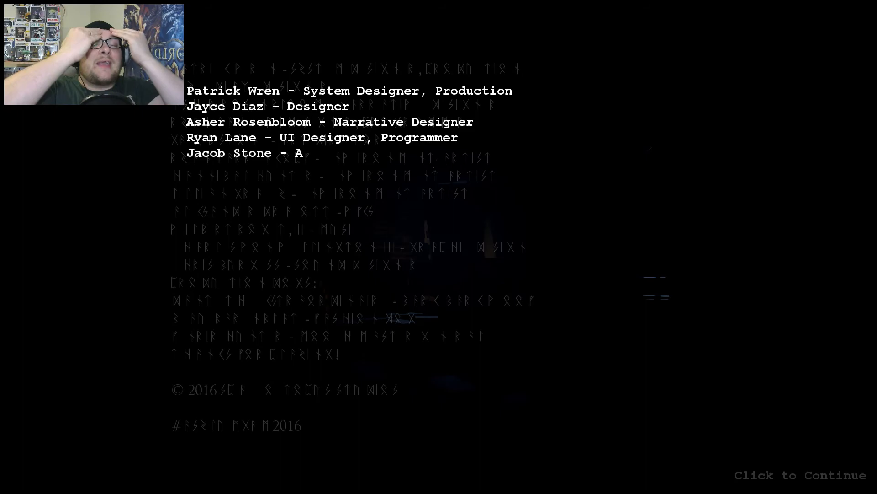
- Continue past the credits to the title logo screen with its exit option
click(800, 475)
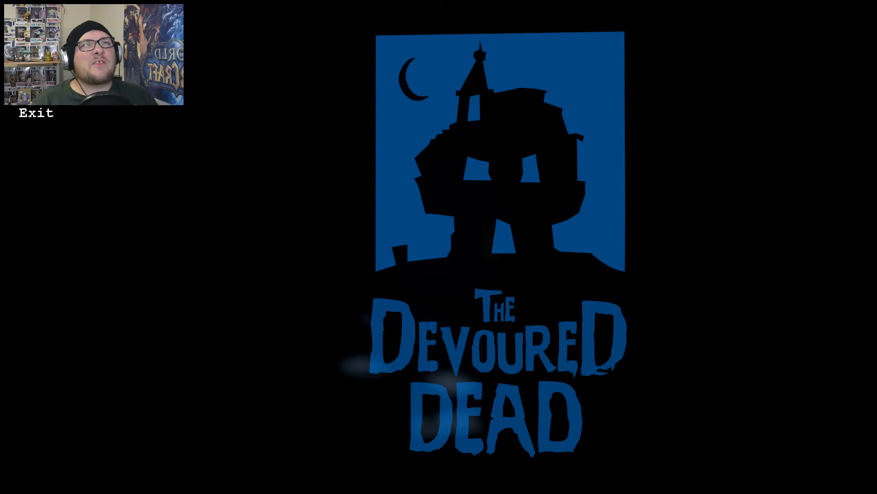